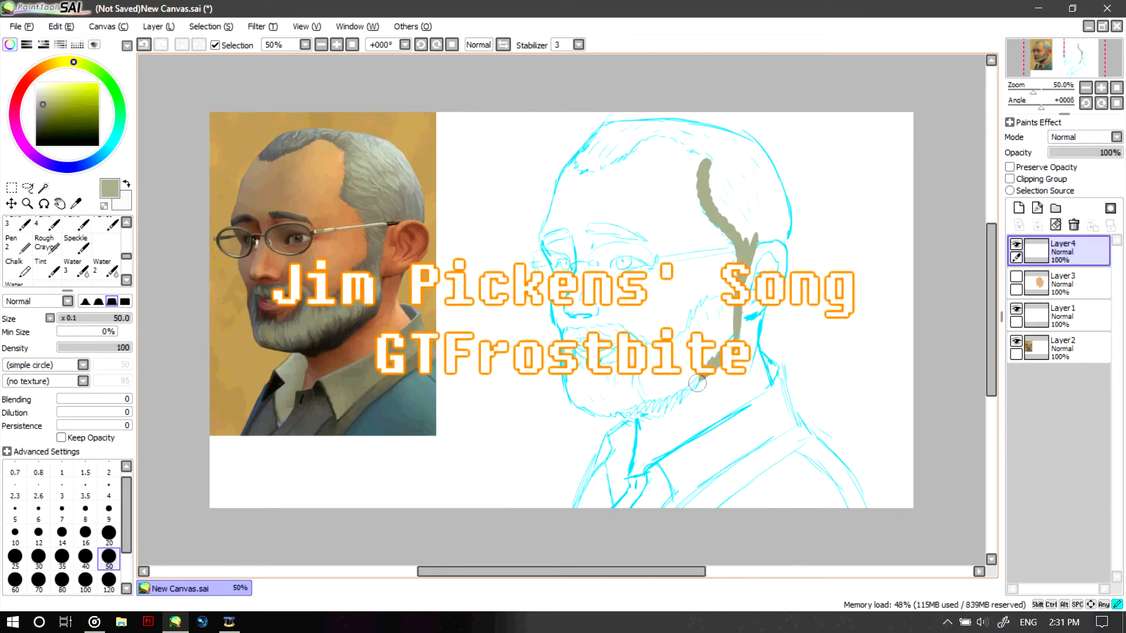
Block in grey hair and a teal shirt base colour with the Pen brush
drag(697, 383, 578, 395)
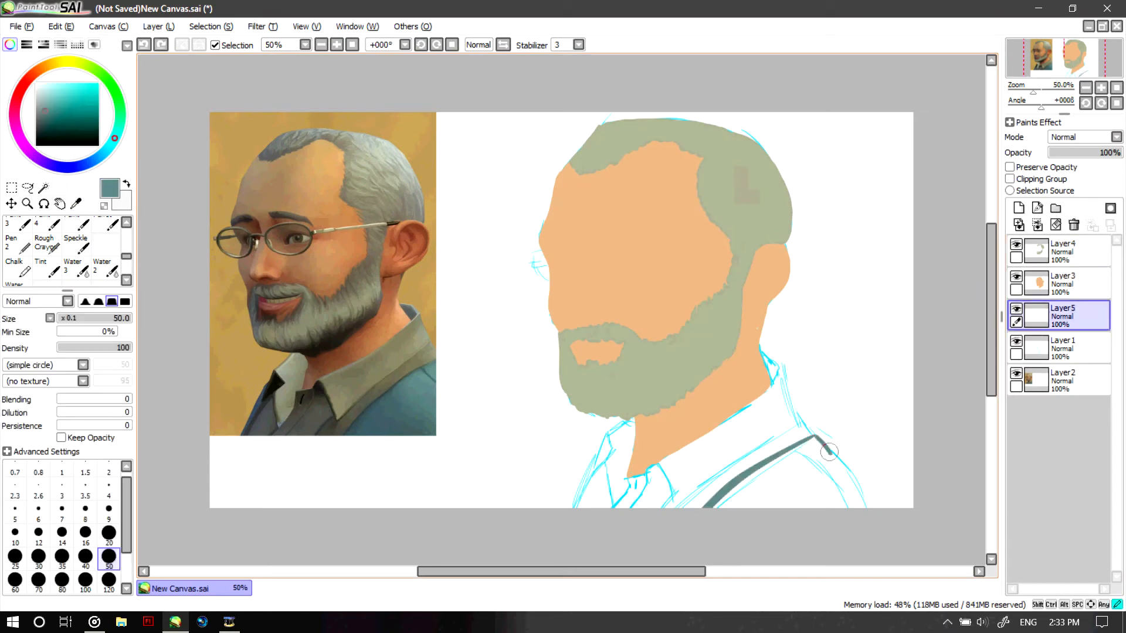
drag(825, 453, 368, 399)
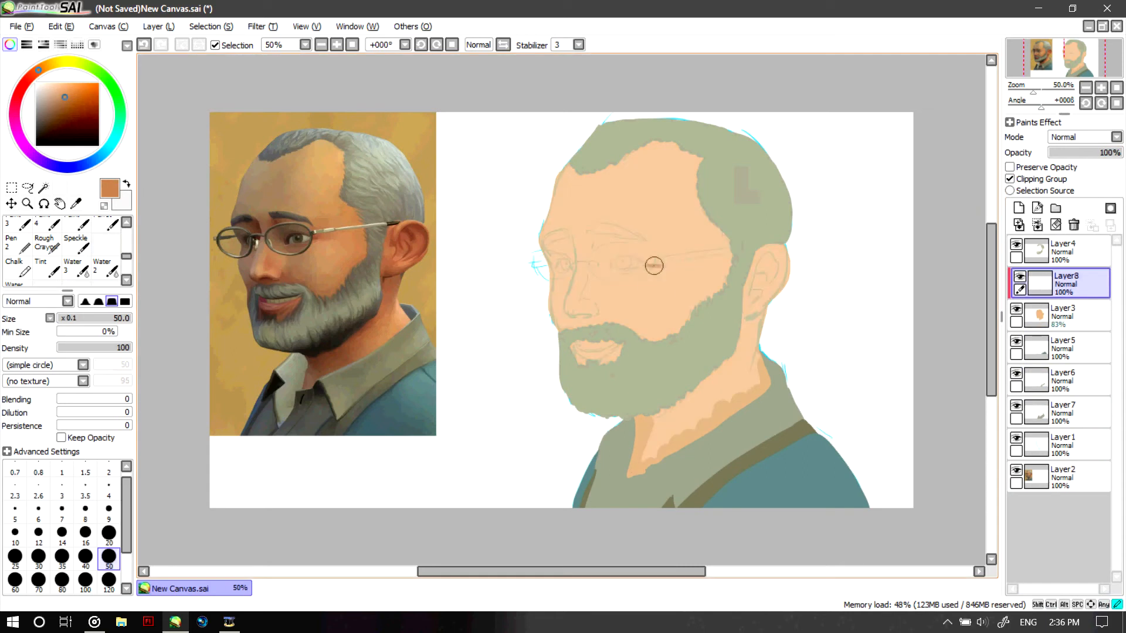
Paint darker, warm shadow tones across the face and adjust layer settings in the panel
drag(654, 265, 768, 304)
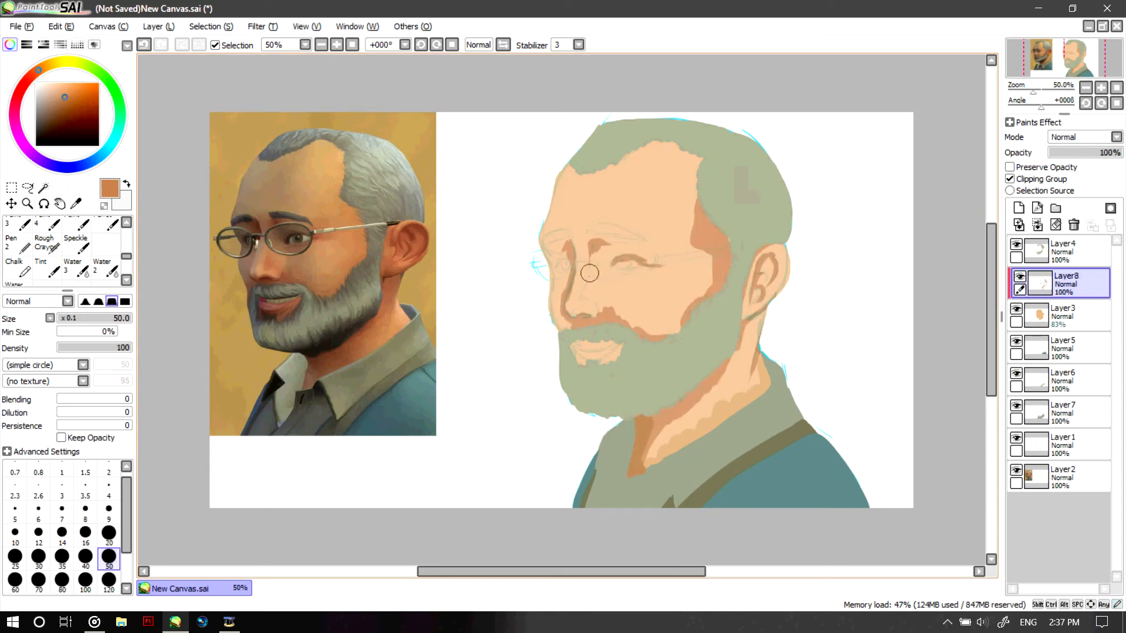
drag(588, 273, 614, 225)
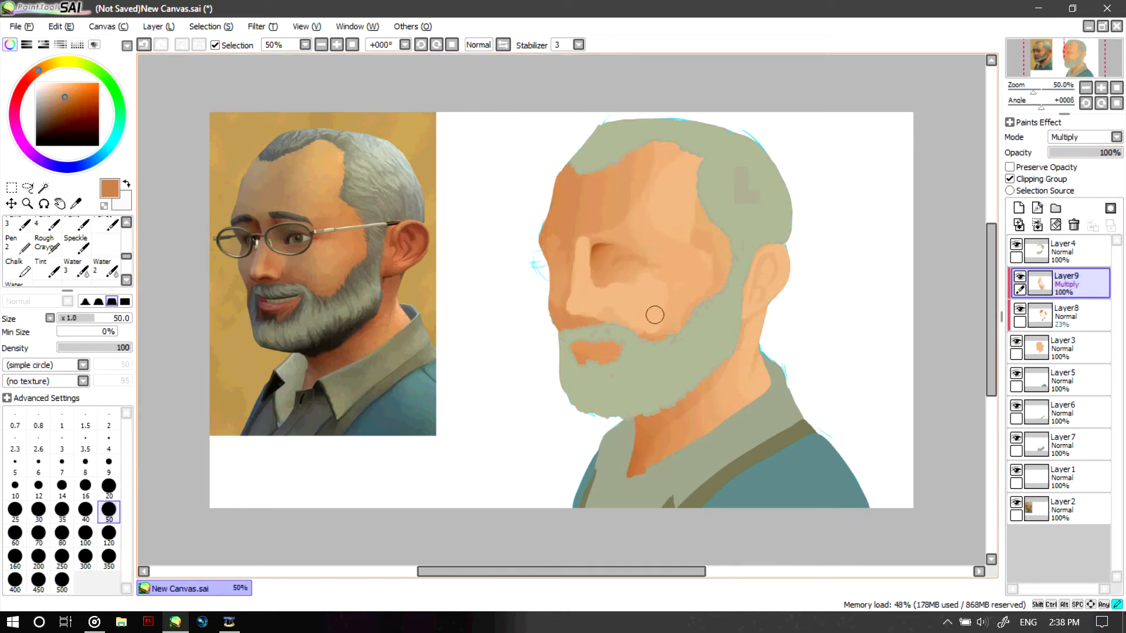
click(1061, 315)
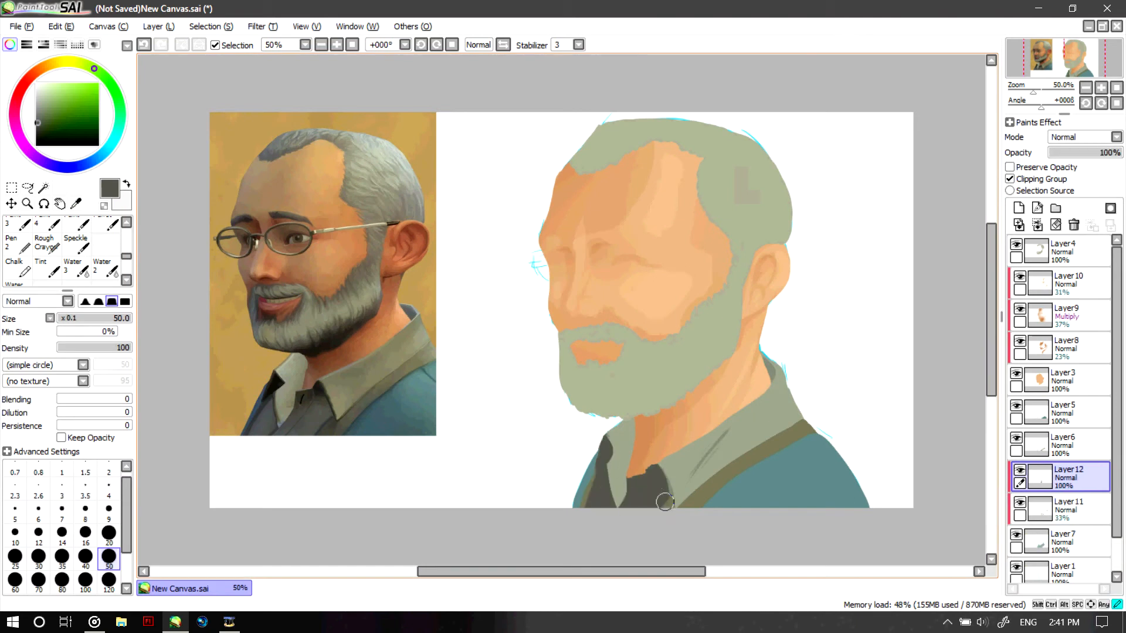
click(1018, 208)
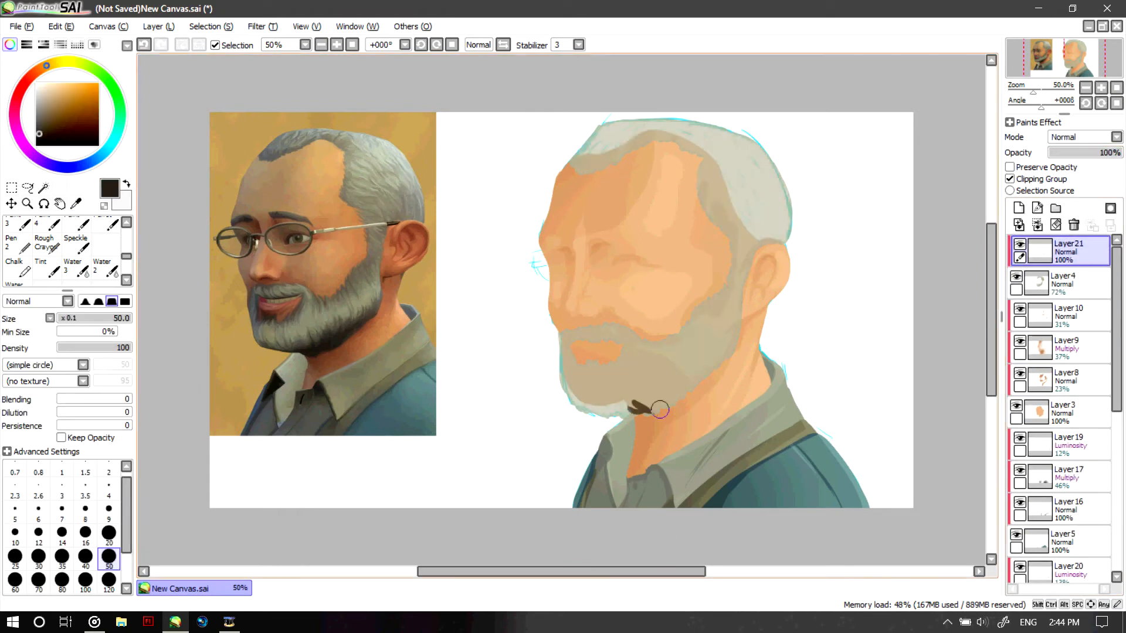
Paint dark strands into the beard, then open Canvas > Change Size
drag(659, 408, 598, 357)
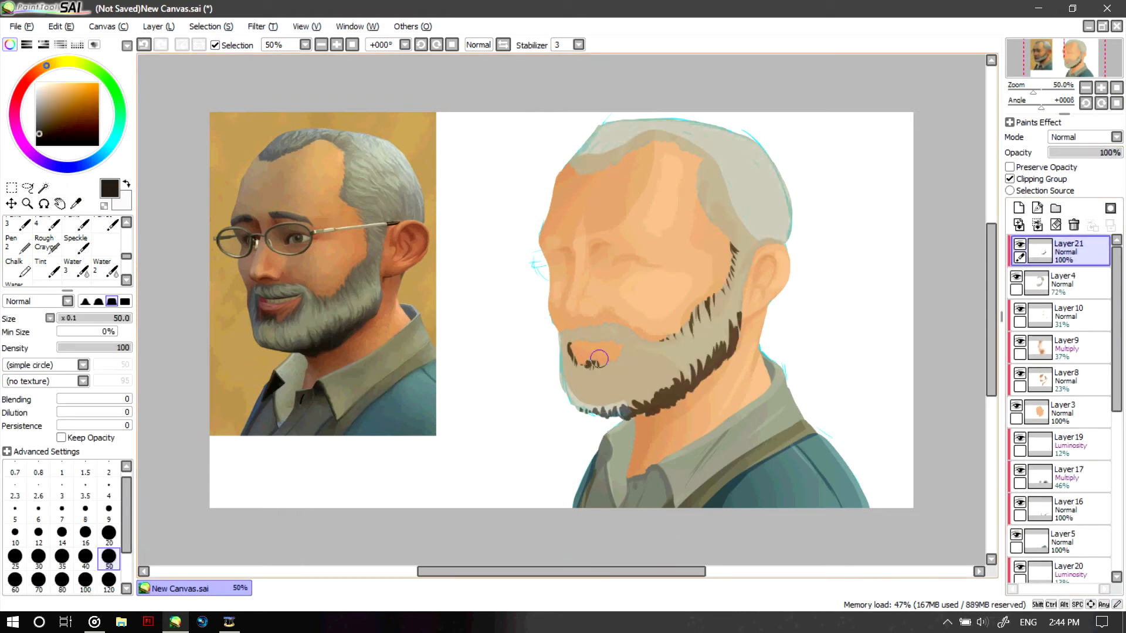
drag(604, 359, 717, 169)
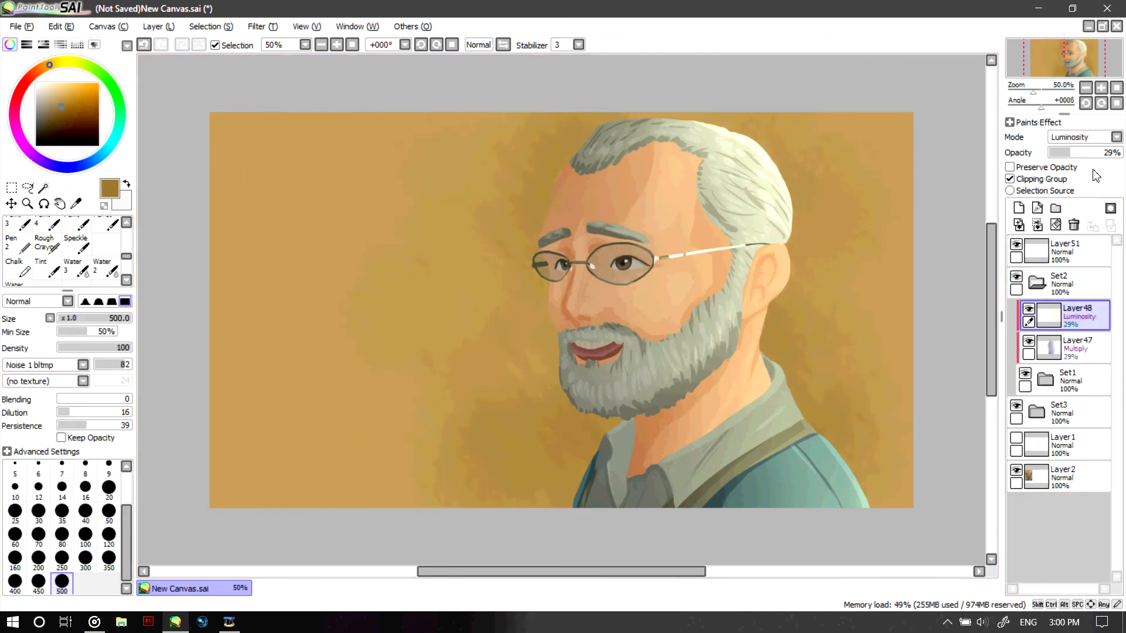
click(102, 26)
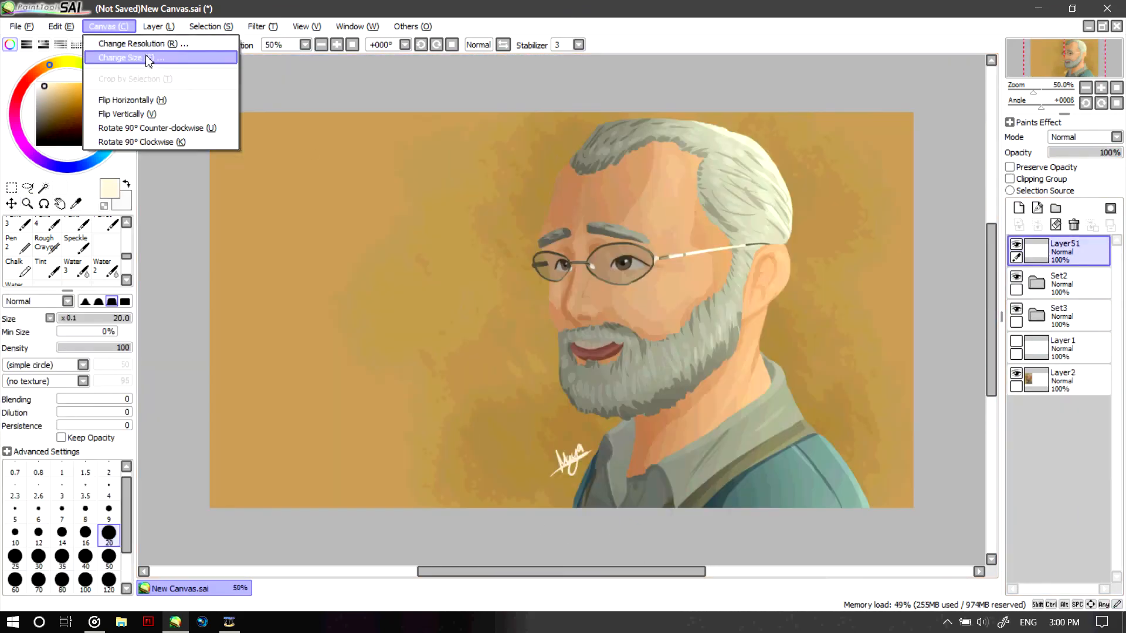
click(120, 58)
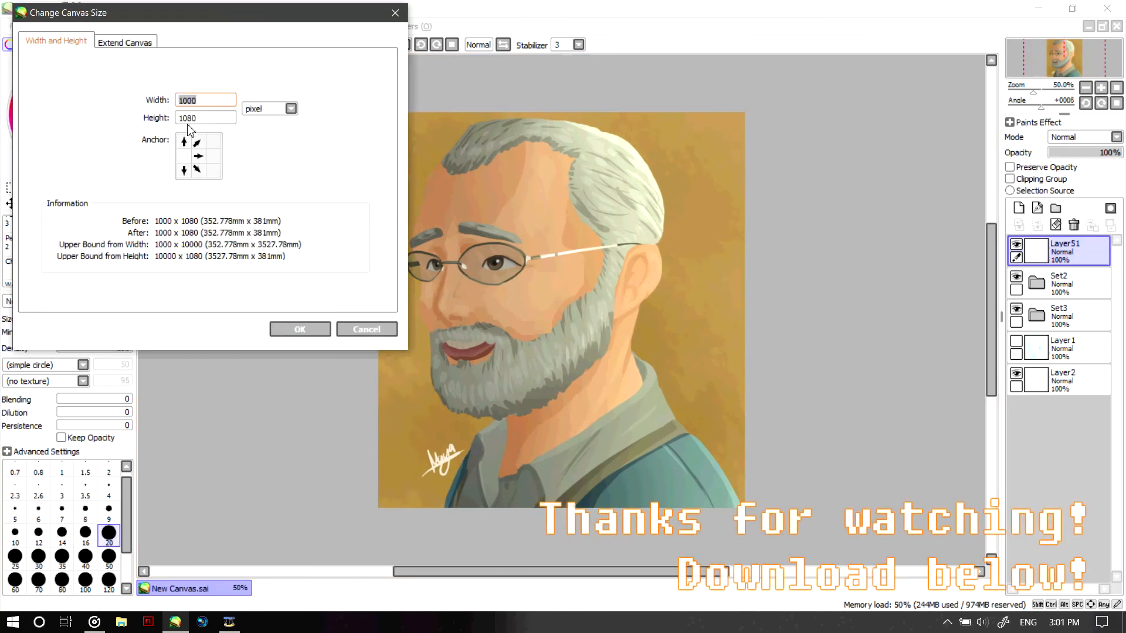